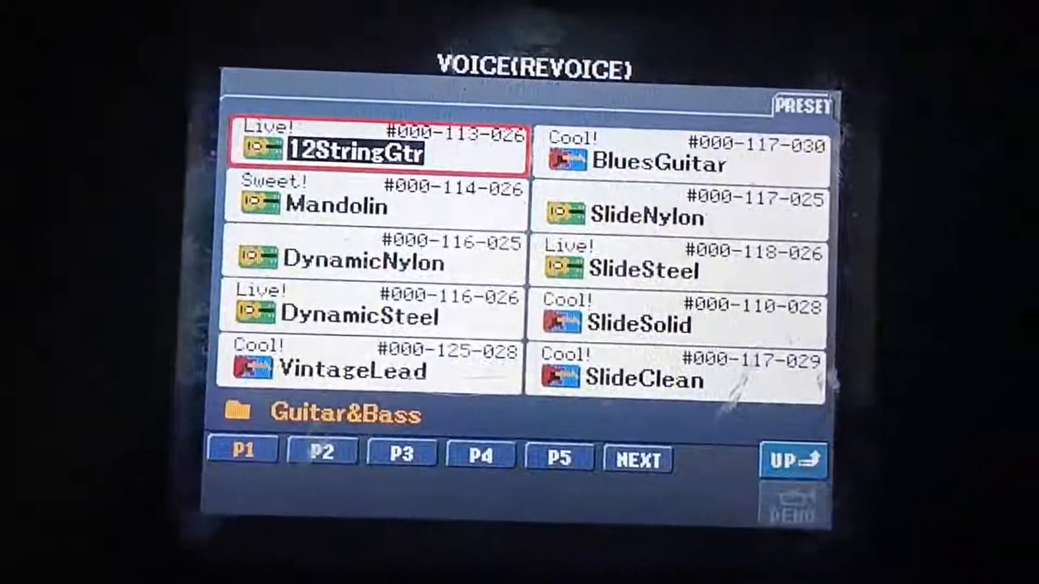
Step: Select the 12StringGtr voice from the Guitar&Bass folder for the guitar part
left_click(637, 458)
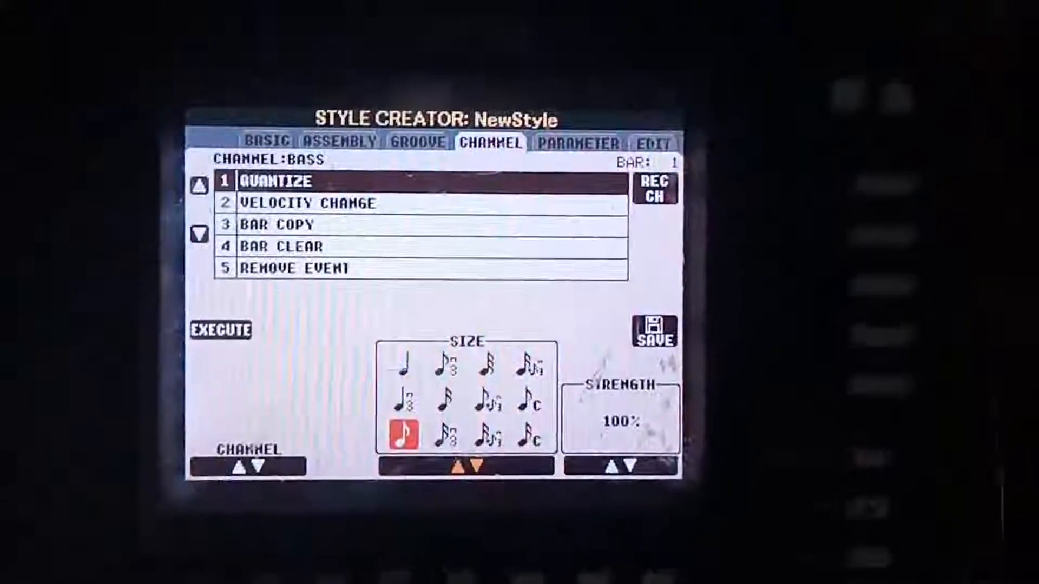
Step: Apply eighth-note quantize at 100% strength to the BASS channel
left_click(218, 332)
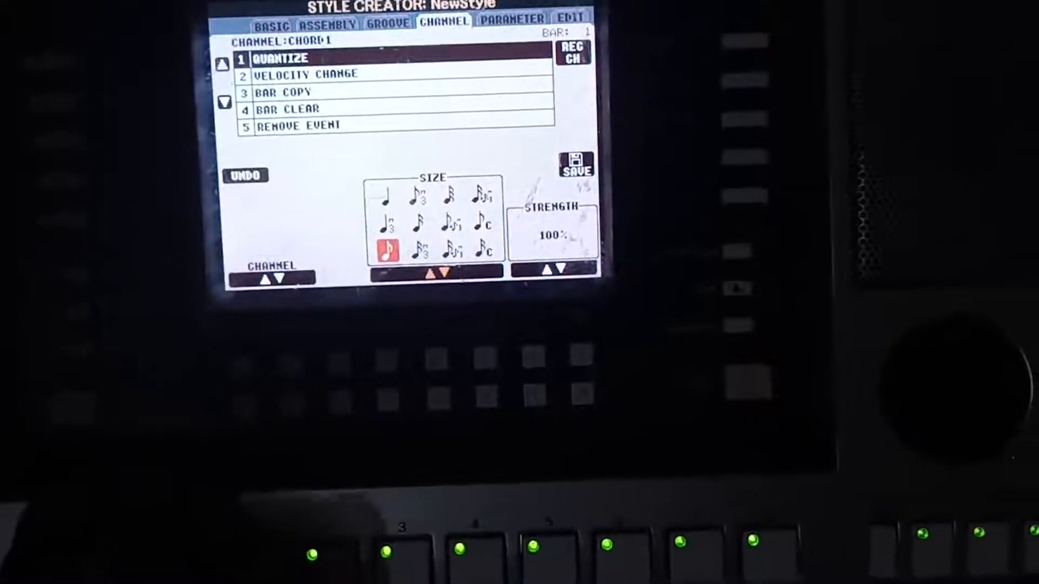
Step: Show the REC CH overview with CHD1 recording and rhythm and bass on
left_click(576, 57)
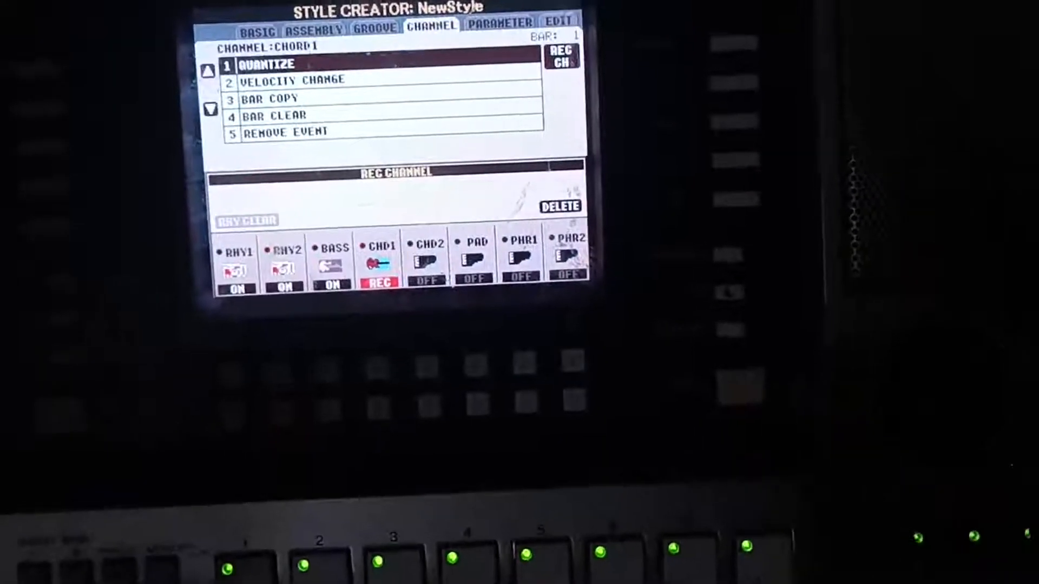